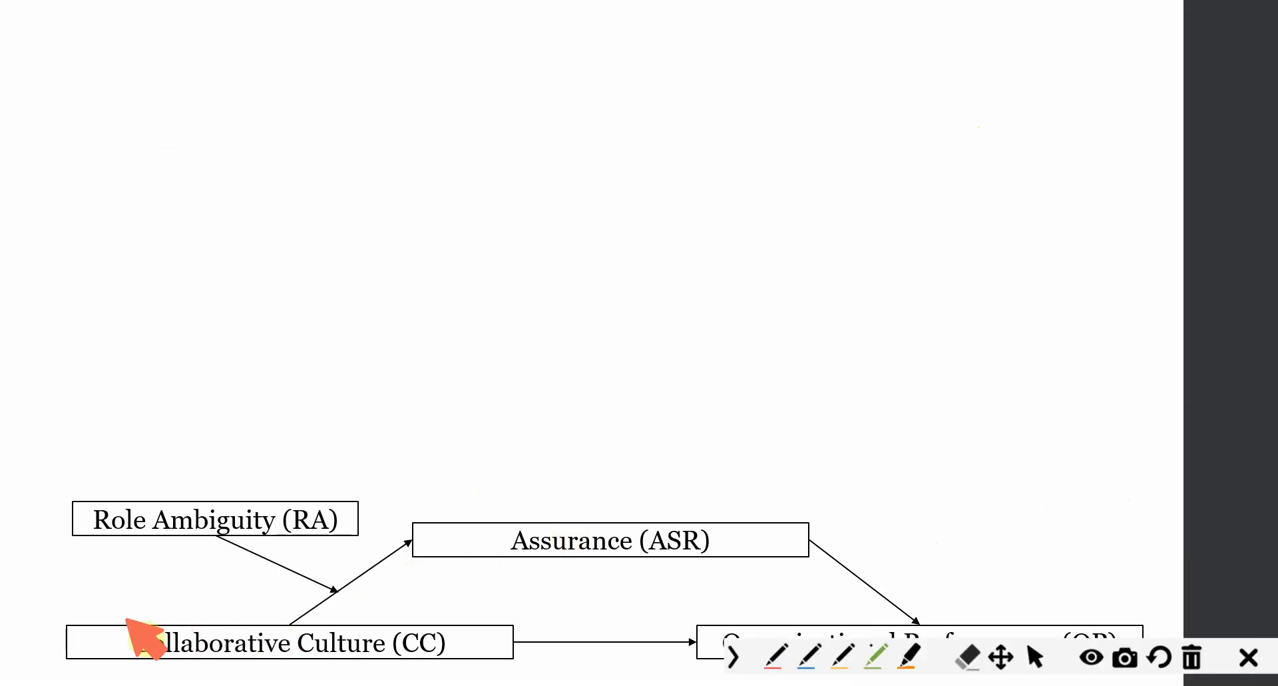
Finish presenting the CC→ASR→OP model slide with RA and move to SmartPLS 4.
{"action": "left_click_drag", "start_coordinate": [130, 620], "coordinate": [457, 661]}
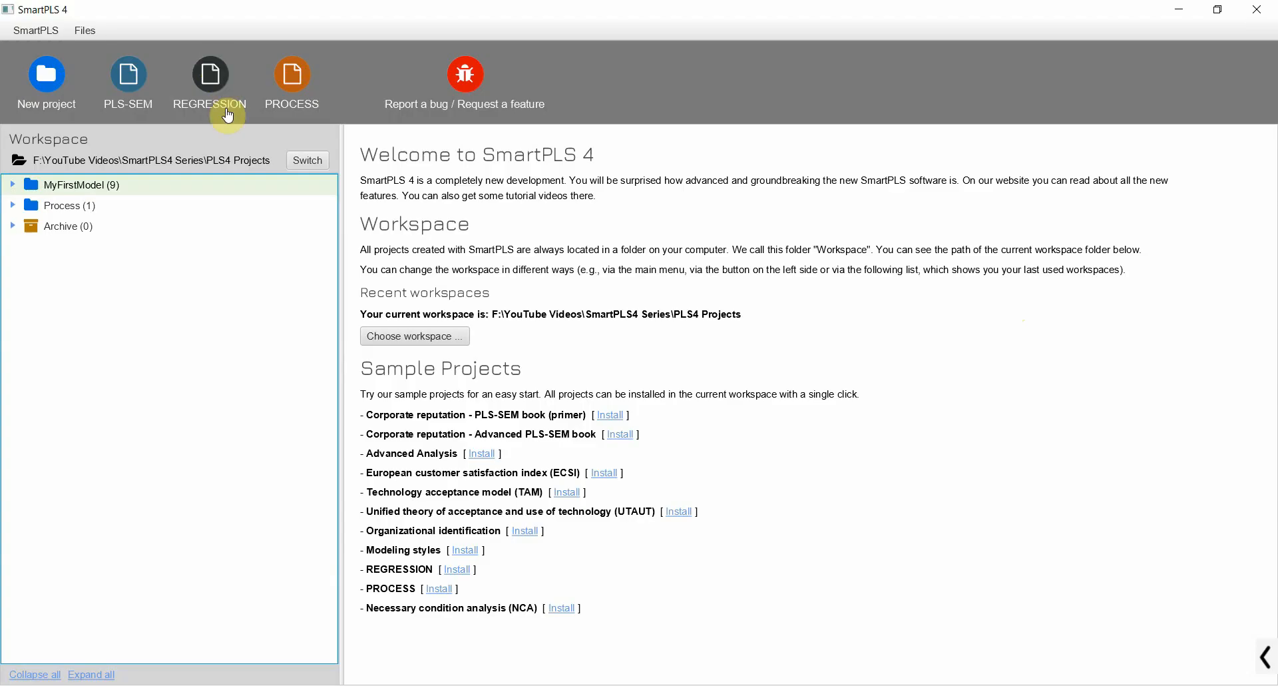
{"action": "mouse_move", "coordinate": [291, 71]}
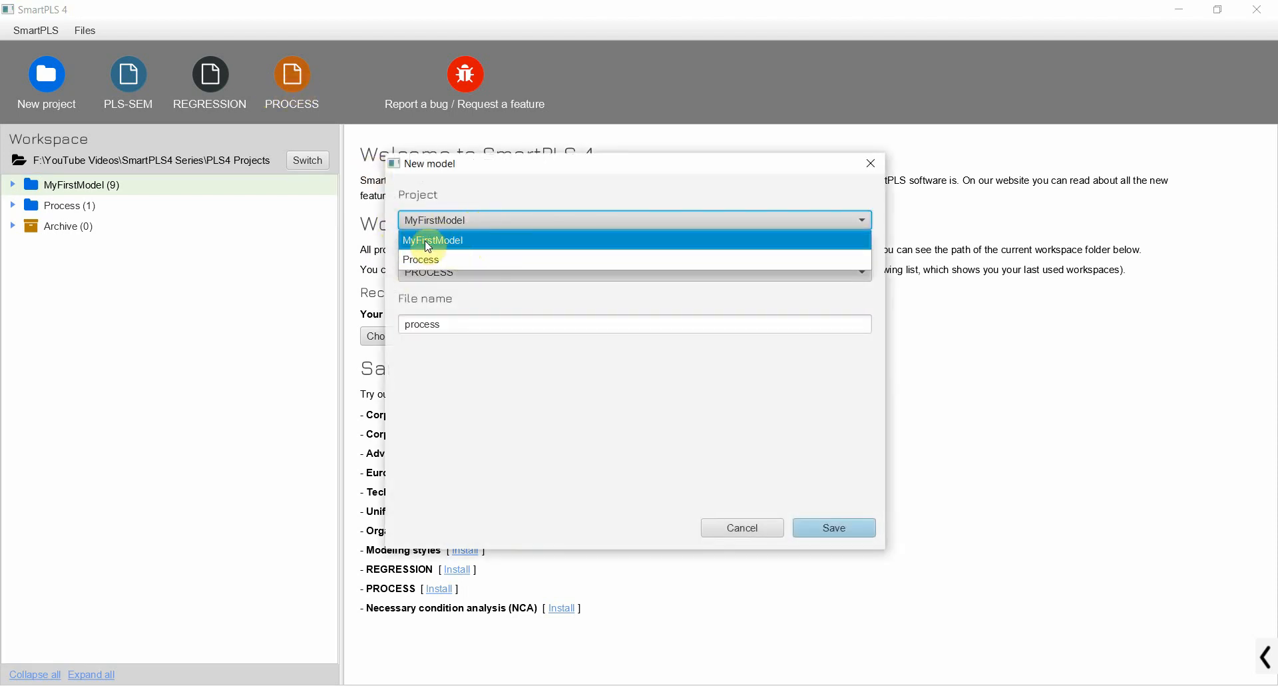
Save a new PROCESS model in MyFirstModel, assign it the Data_2 dataset, and browse its indicators.
{"action": "left_click", "coordinate": [432, 239]}
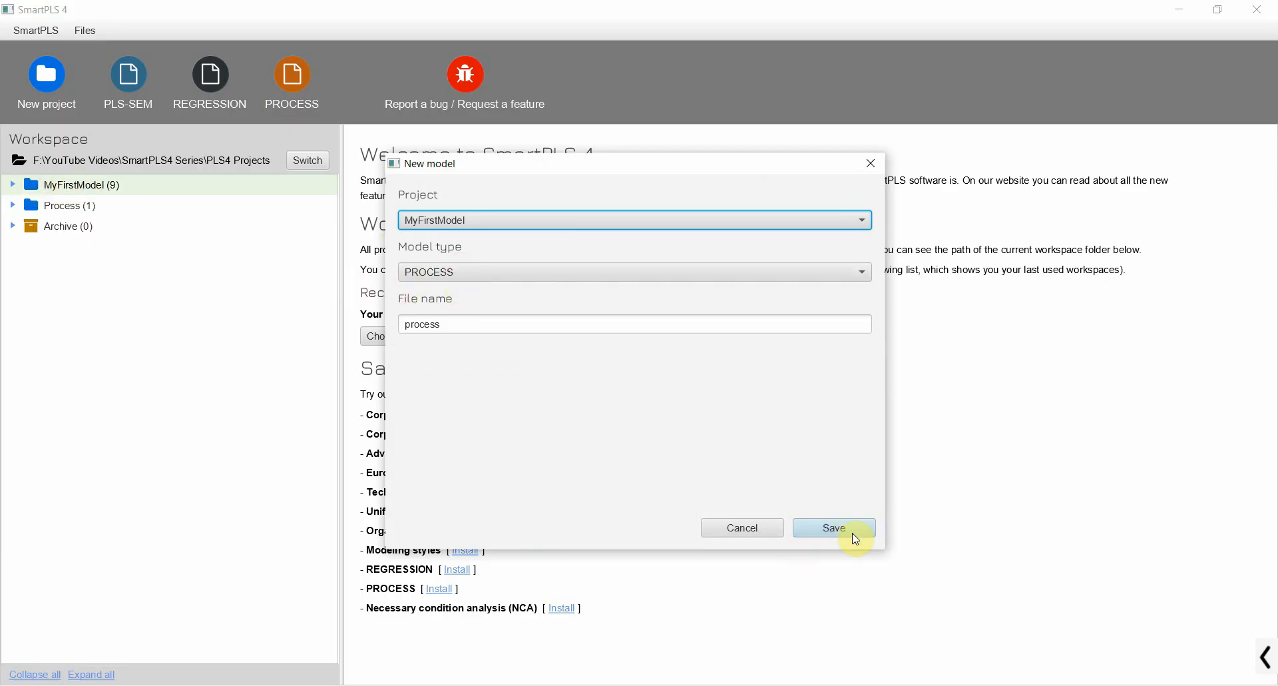
{"action": "left_click", "coordinate": [831, 528]}
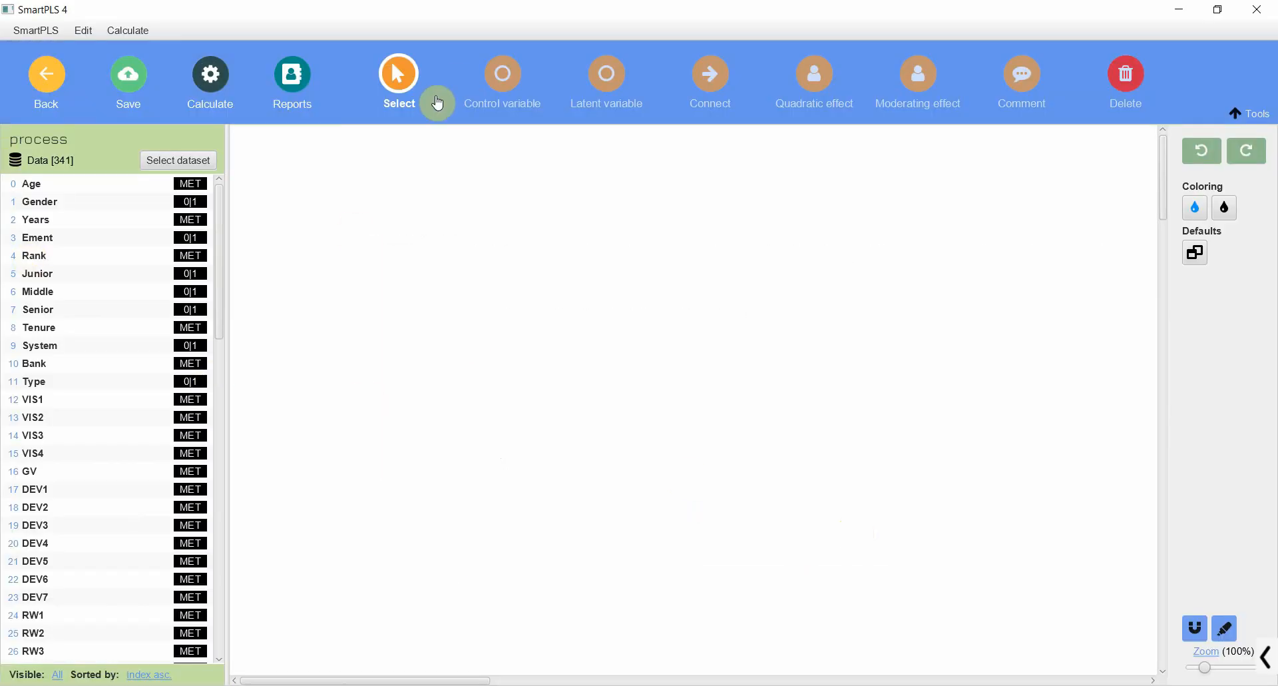
{"action": "left_click", "coordinate": [177, 160]}
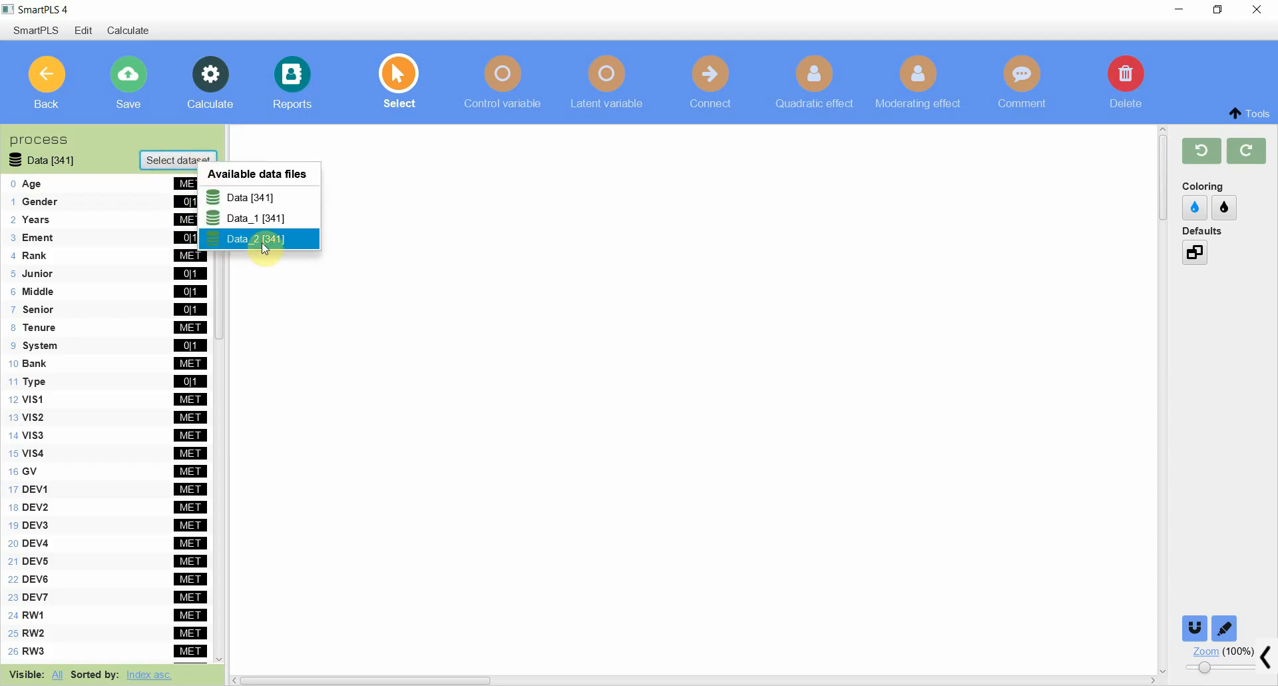
{"action": "left_click", "coordinate": [255, 239]}
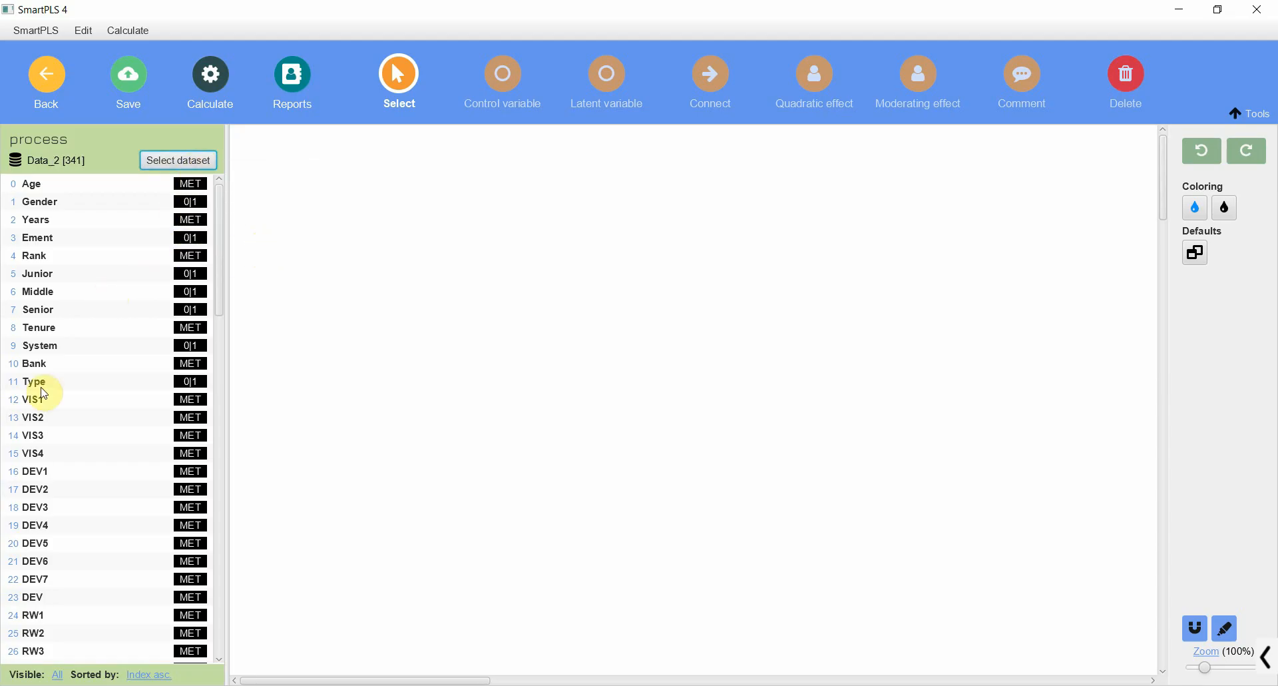
{"action": "mouse_move", "coordinate": [59, 409]}
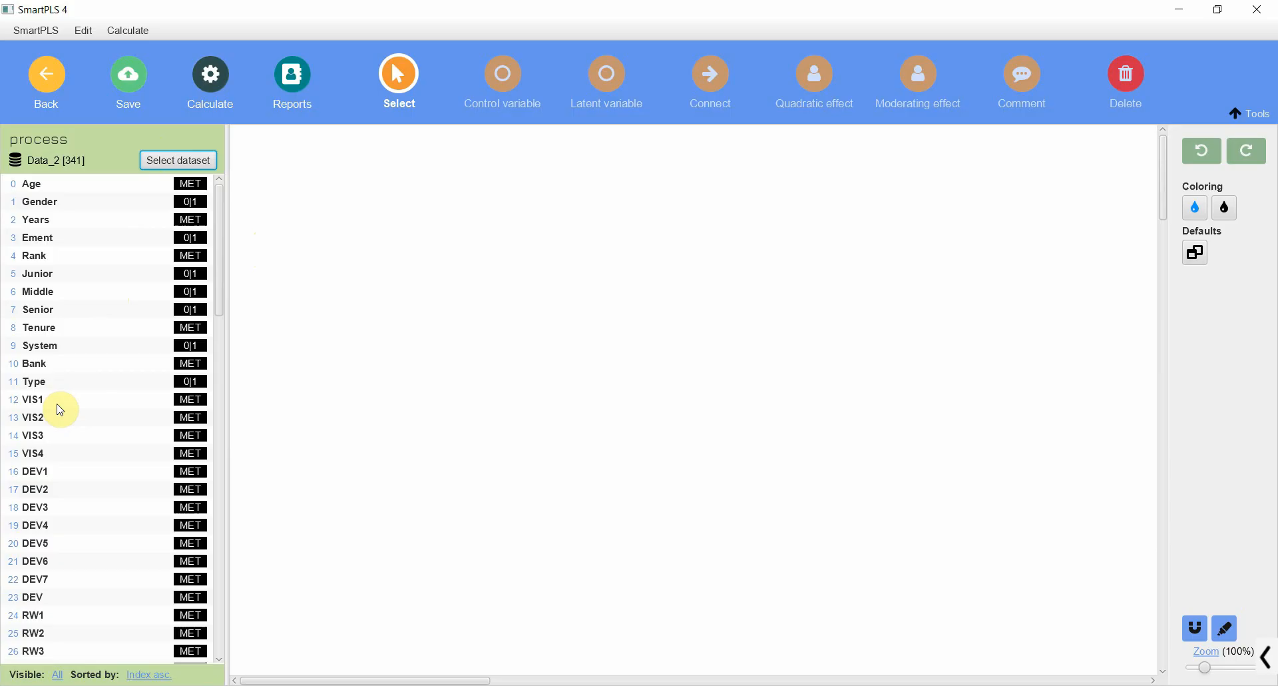
{"action": "scroll", "scroll_direction": "down", "scroll_amount": 3}
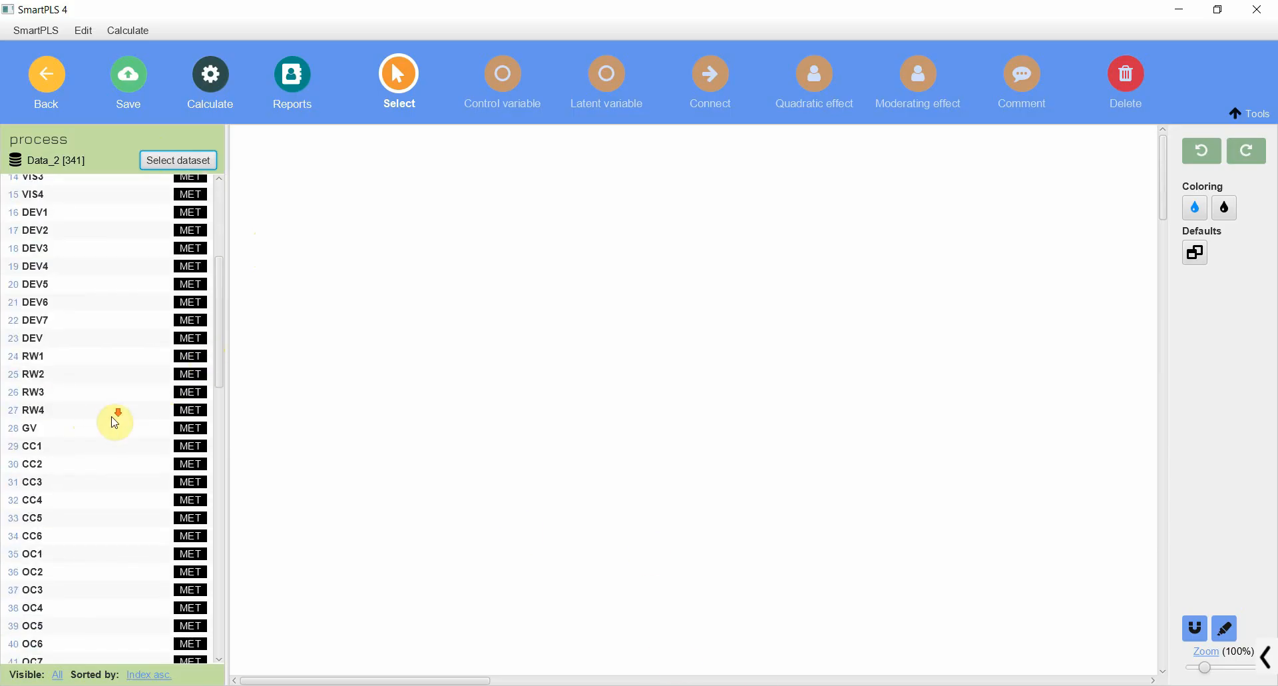
{"action": "left_click", "coordinate": [32, 347]}
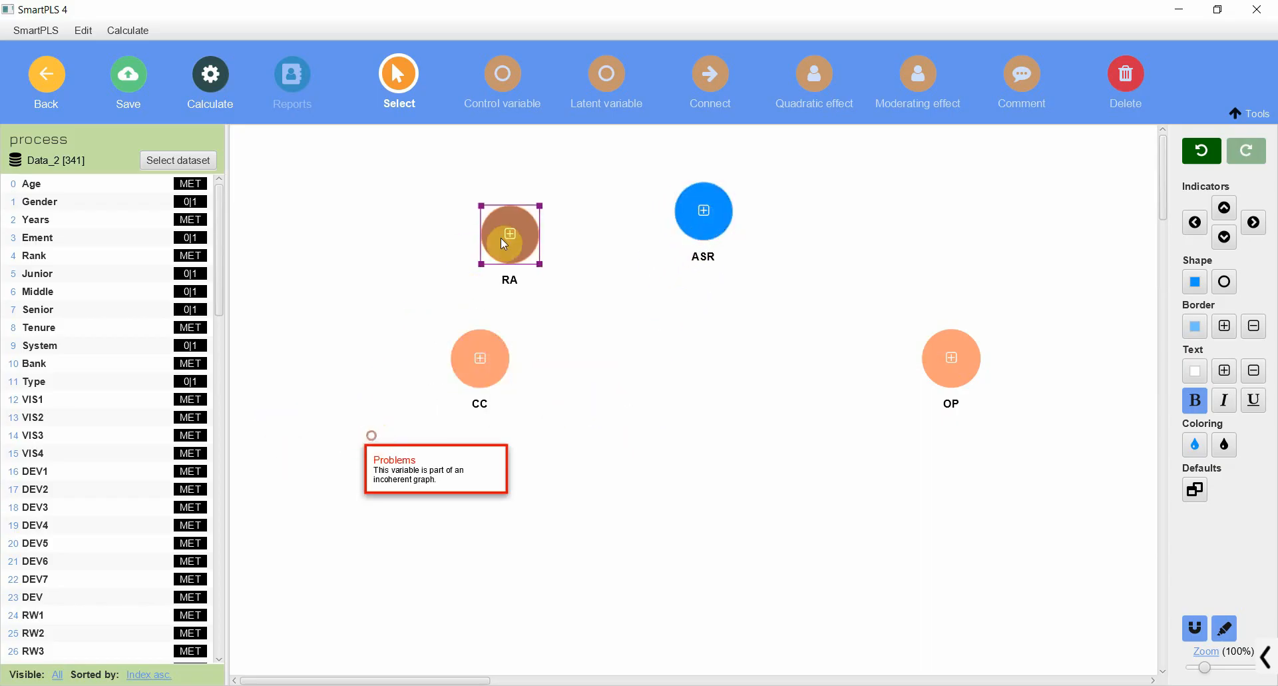
Select RA, draw the CC→ASR path, and make RA moderate that path.
{"action": "left_click", "coordinate": [708, 73]}
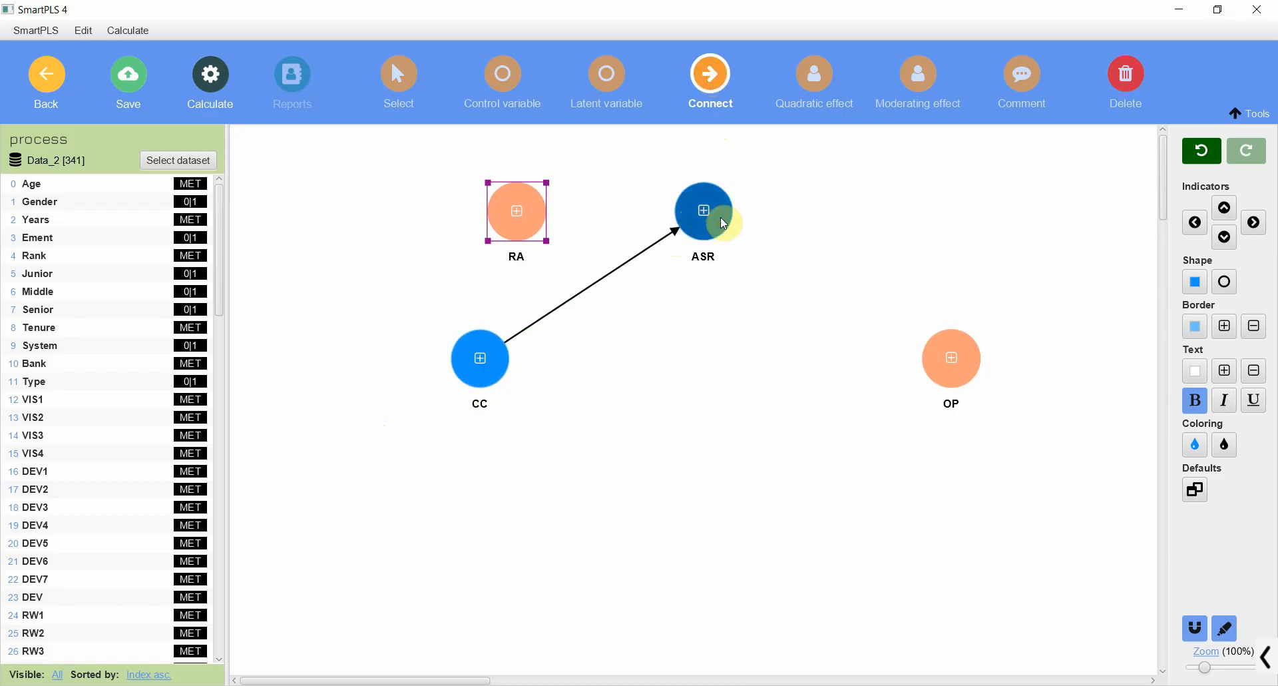
{"action": "left_click_drag", "start_coordinate": [701, 210], "coordinate": [951, 358]}
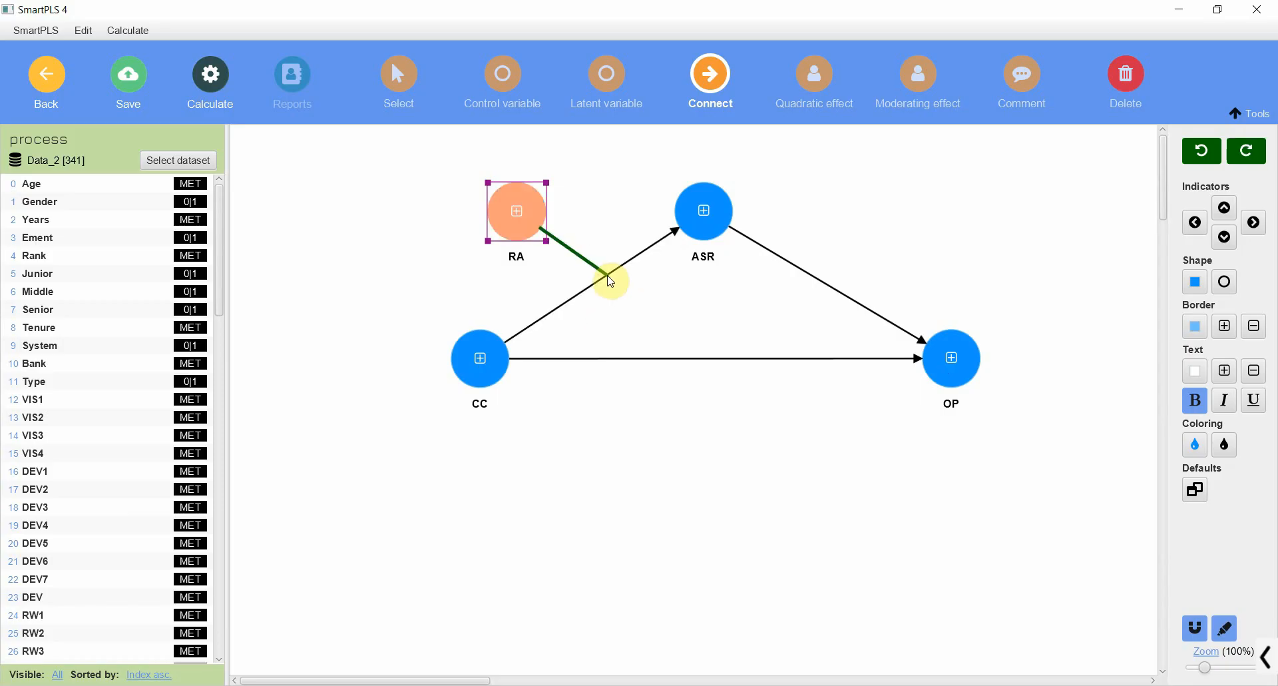
{"action": "left_click", "coordinate": [208, 80]}
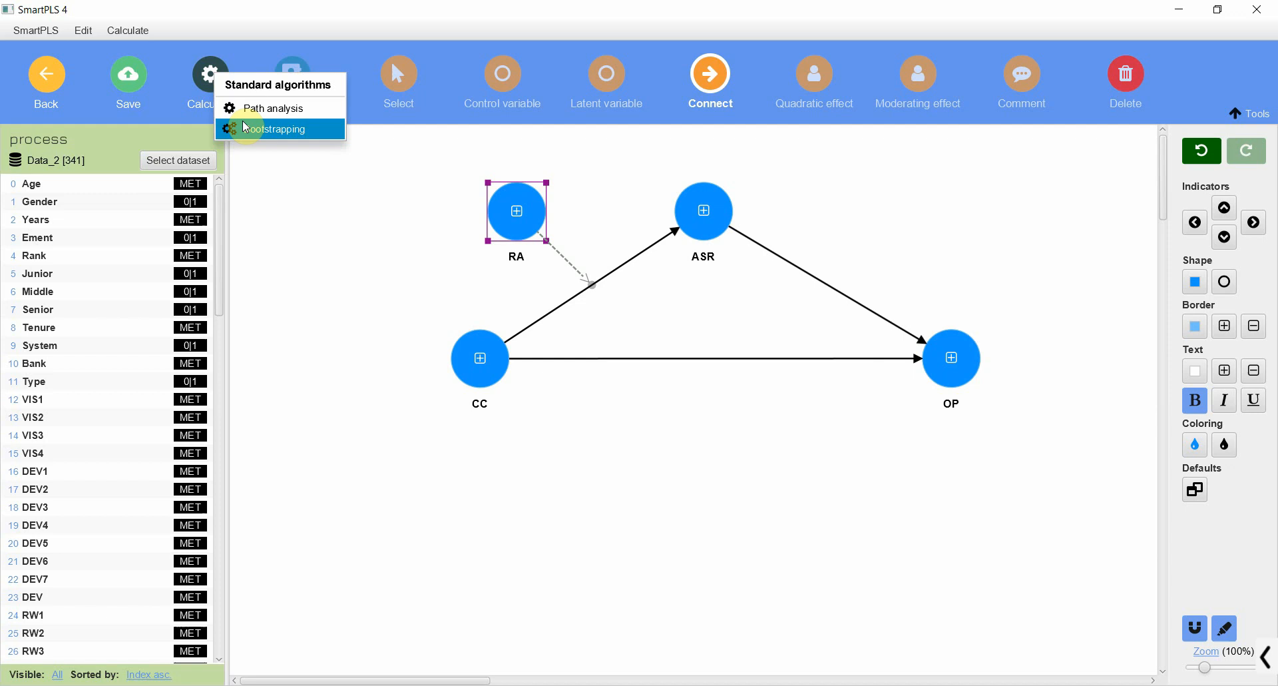
Run bootstrapping one-tailed, with unstandardized metric and control variables considered.
{"action": "left_click", "coordinate": [277, 130]}
{"action": "type", "text": "500"}
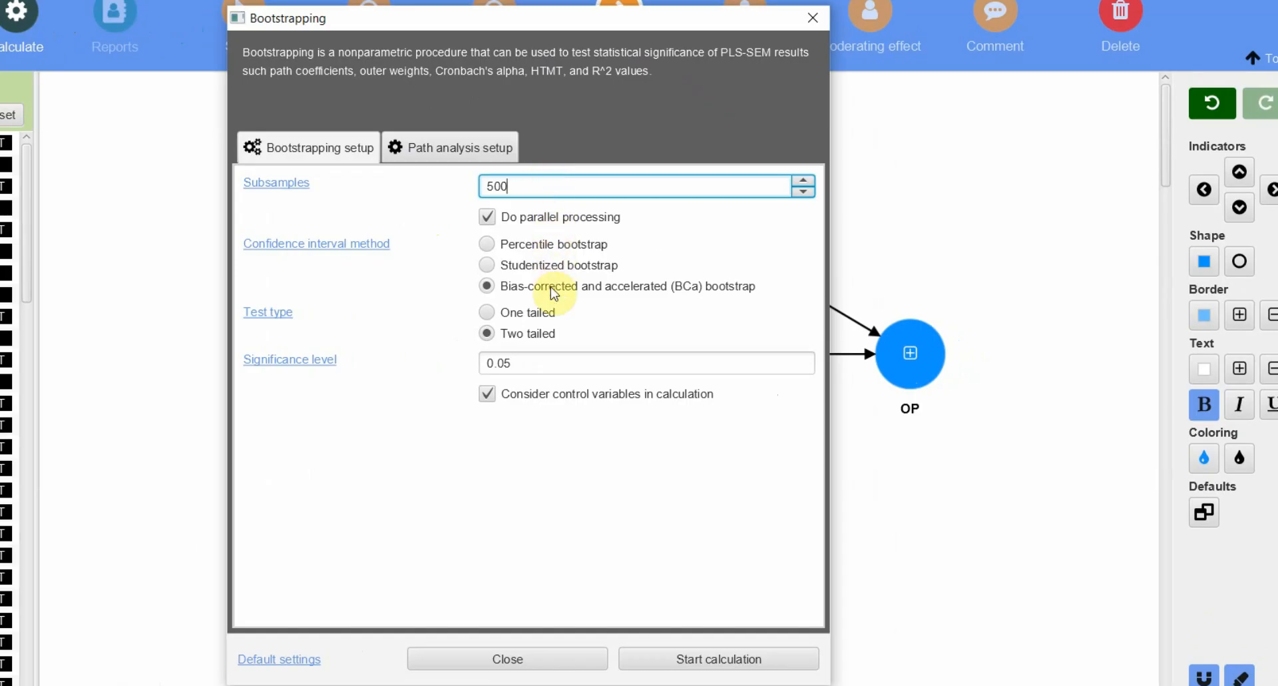
{"action": "mouse_move", "coordinate": [728, 293]}
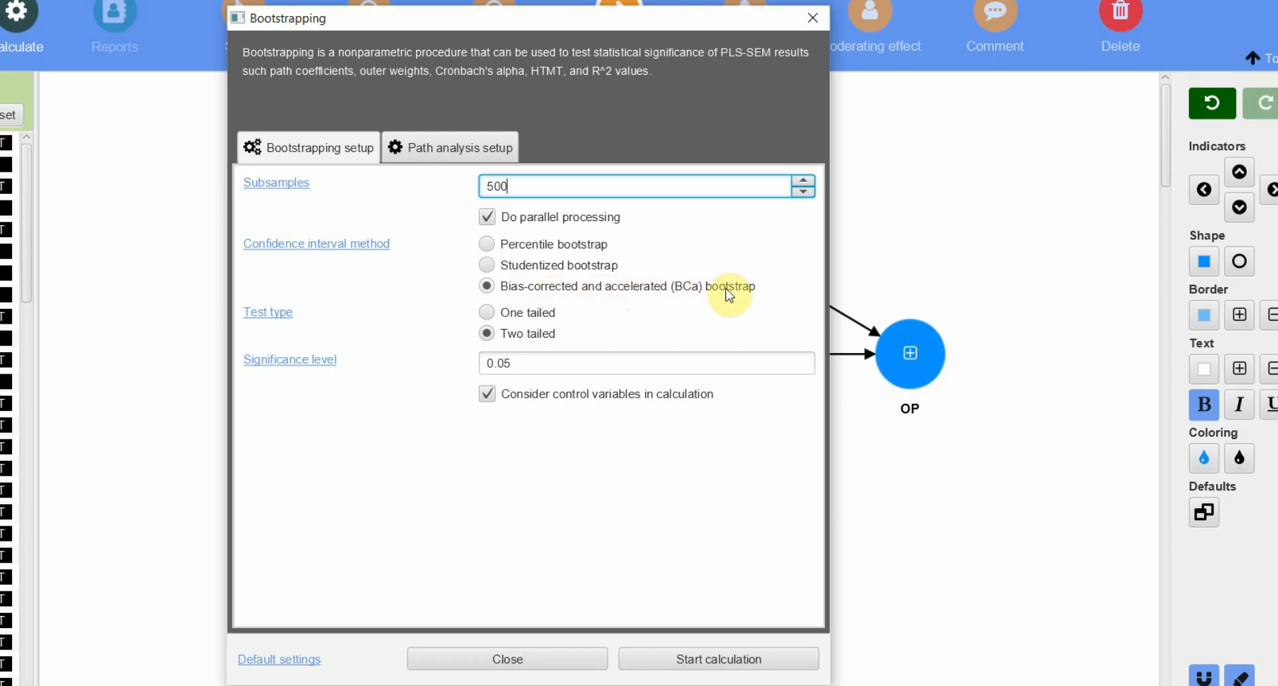
{"action": "mouse_move", "coordinate": [686, 302]}
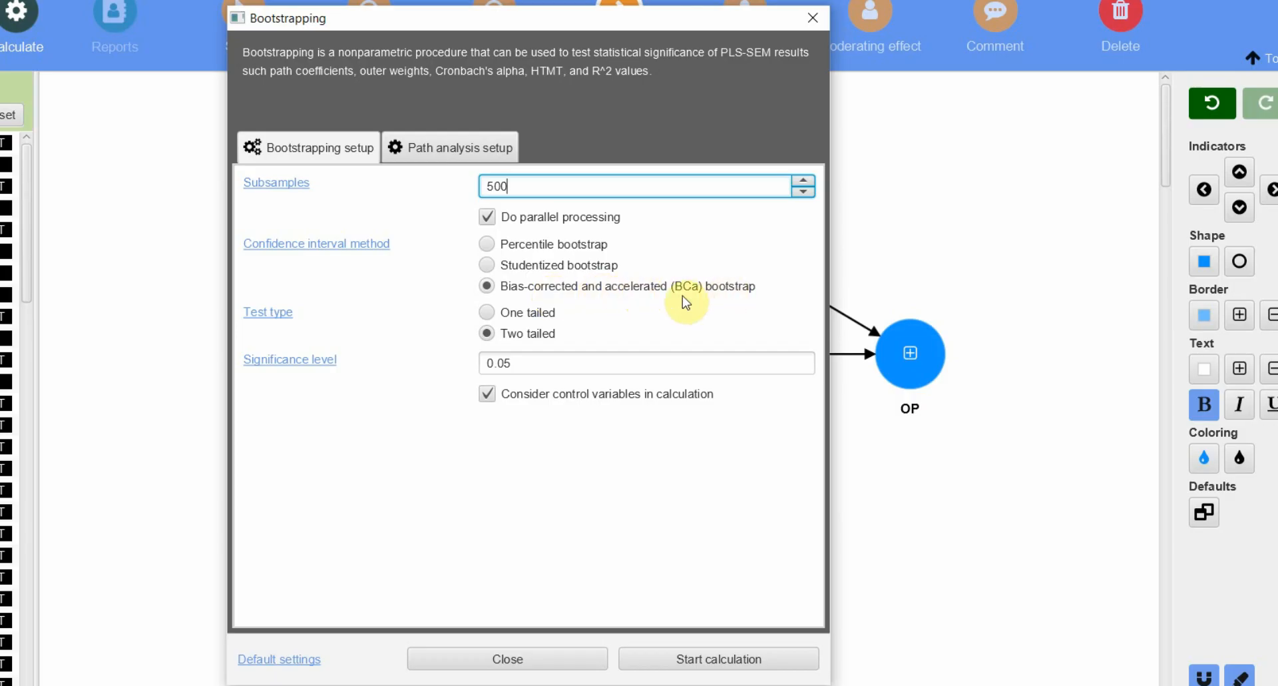
{"action": "left_click", "coordinate": [487, 312]}
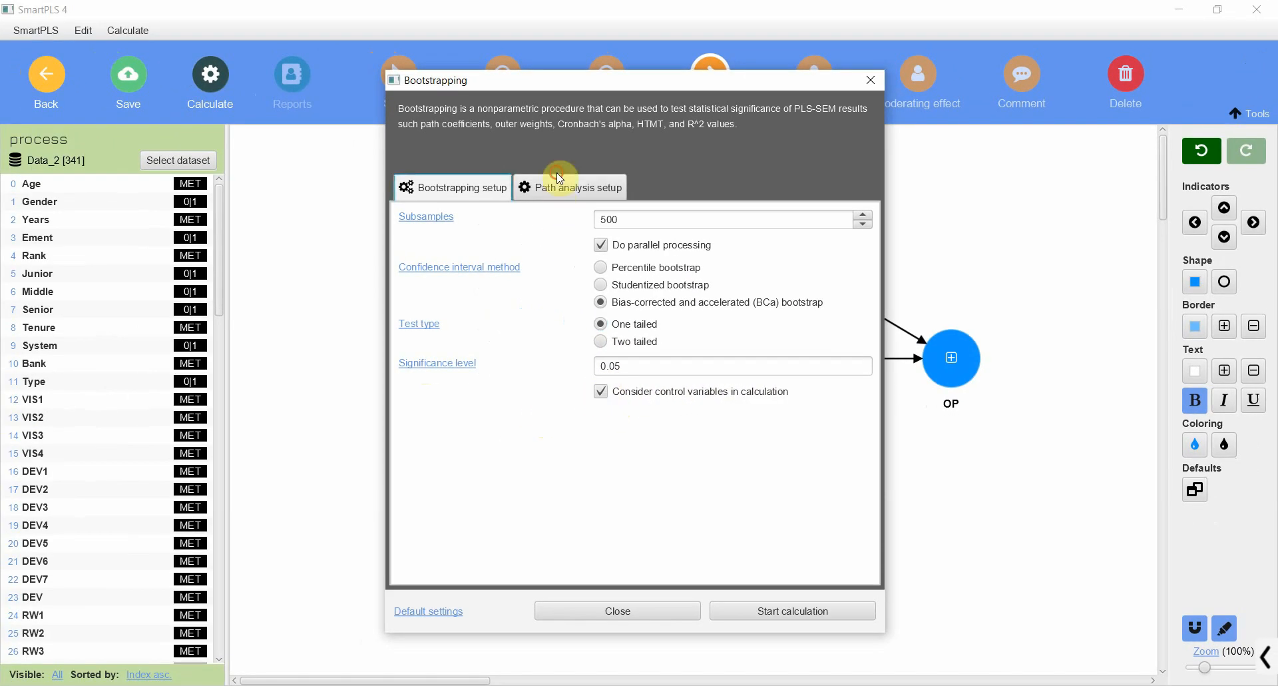
{"action": "left_click", "coordinate": [569, 187]}
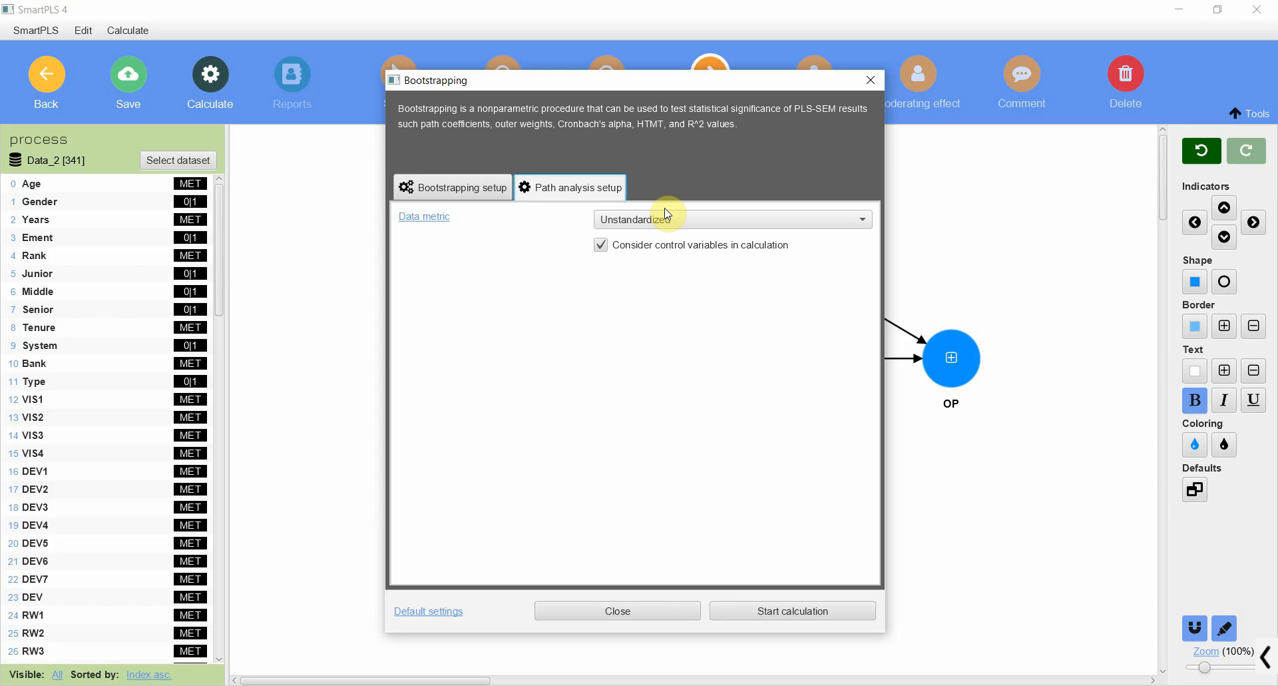
{"action": "left_click", "coordinate": [731, 218]}
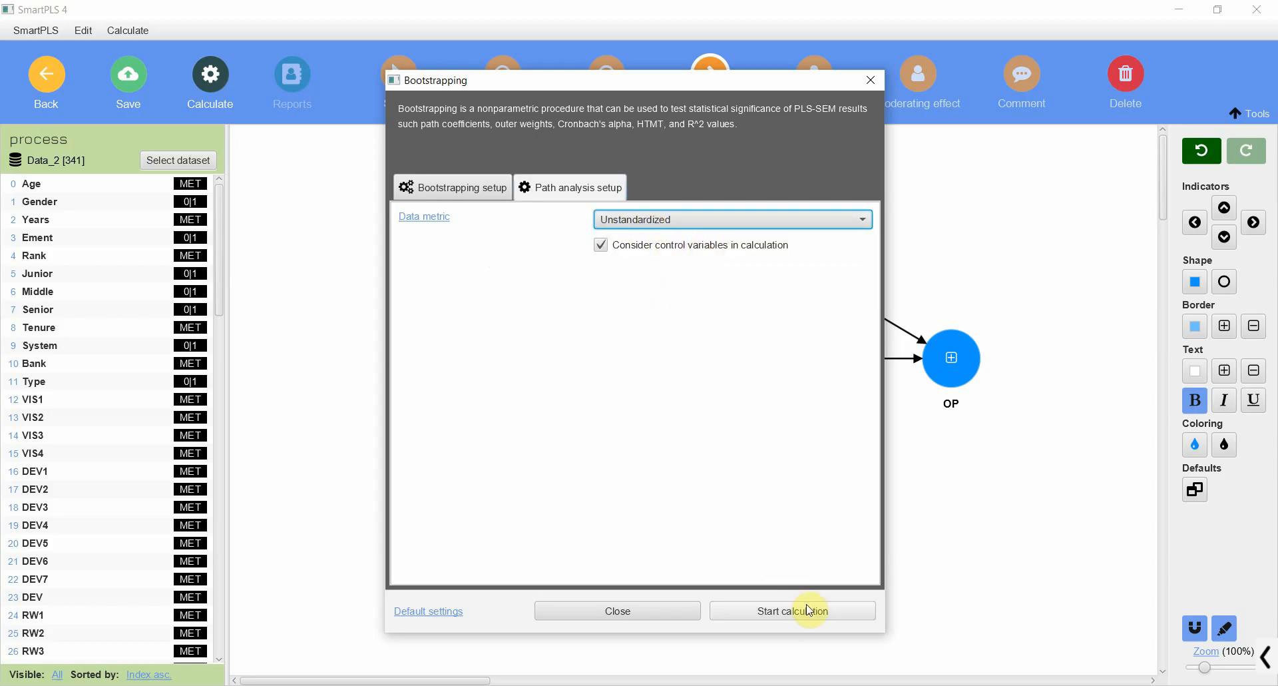
{"action": "left_click", "coordinate": [792, 609]}
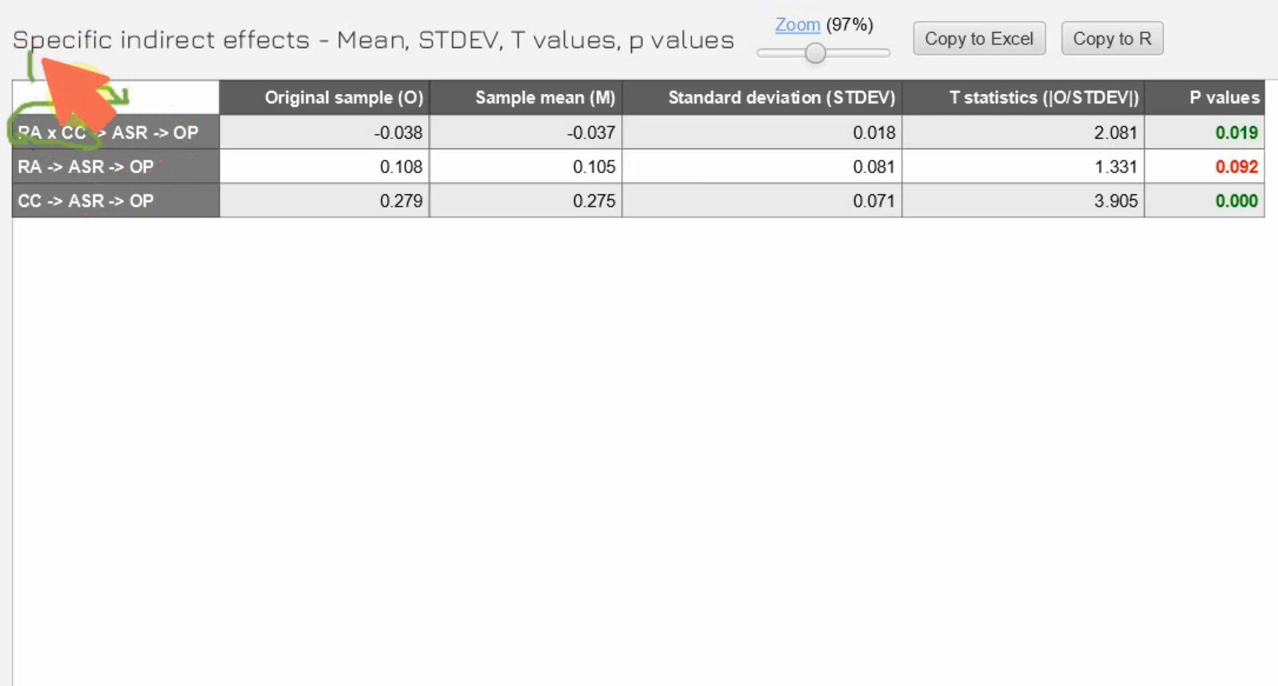
{"action": "mouse_move", "coordinate": [40, 53]}
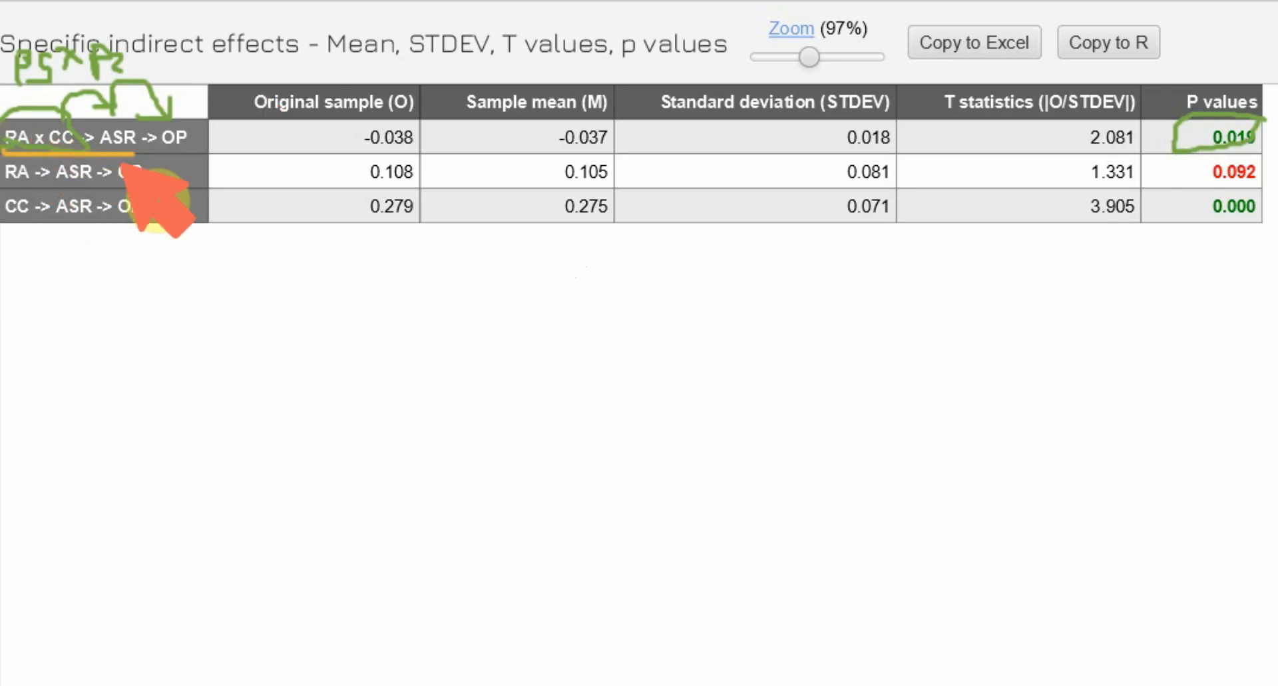
Display the bootstrapping results on the path diagram with T values on the inner model.
{"action": "left_click", "coordinate": [139, 81]}
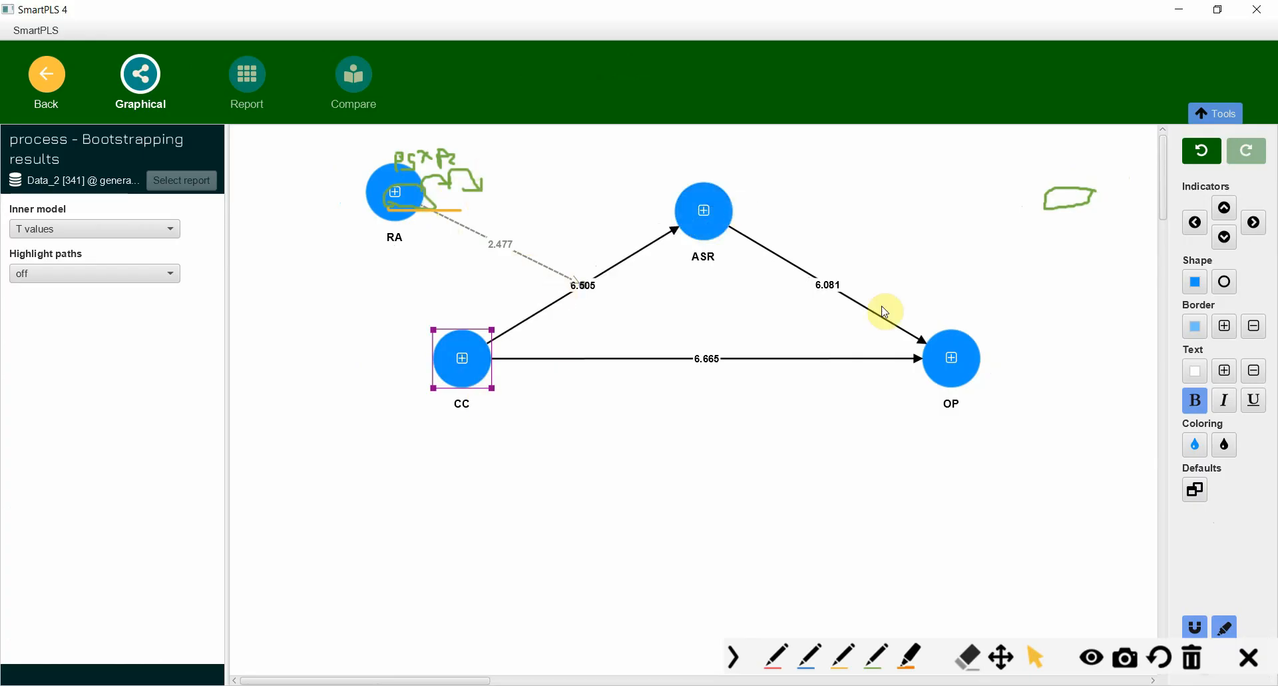
{"action": "left_click", "coordinate": [1159, 657]}
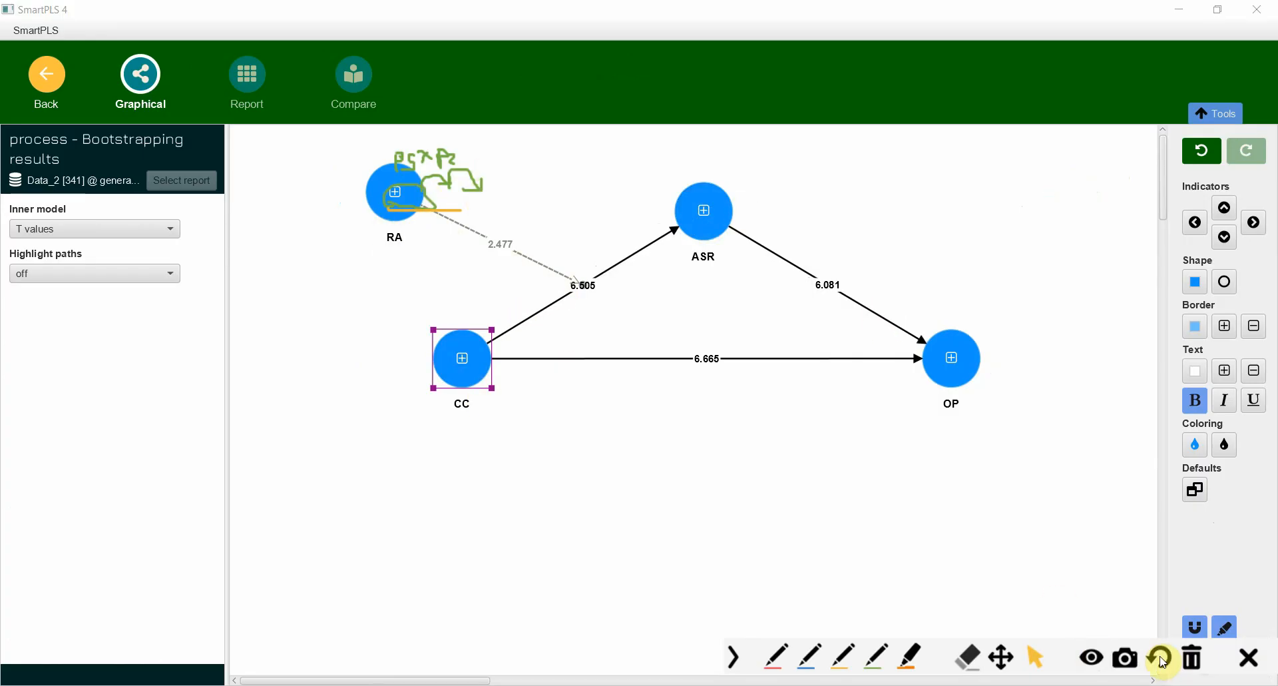
{"action": "left_click", "coordinate": [1159, 658]}
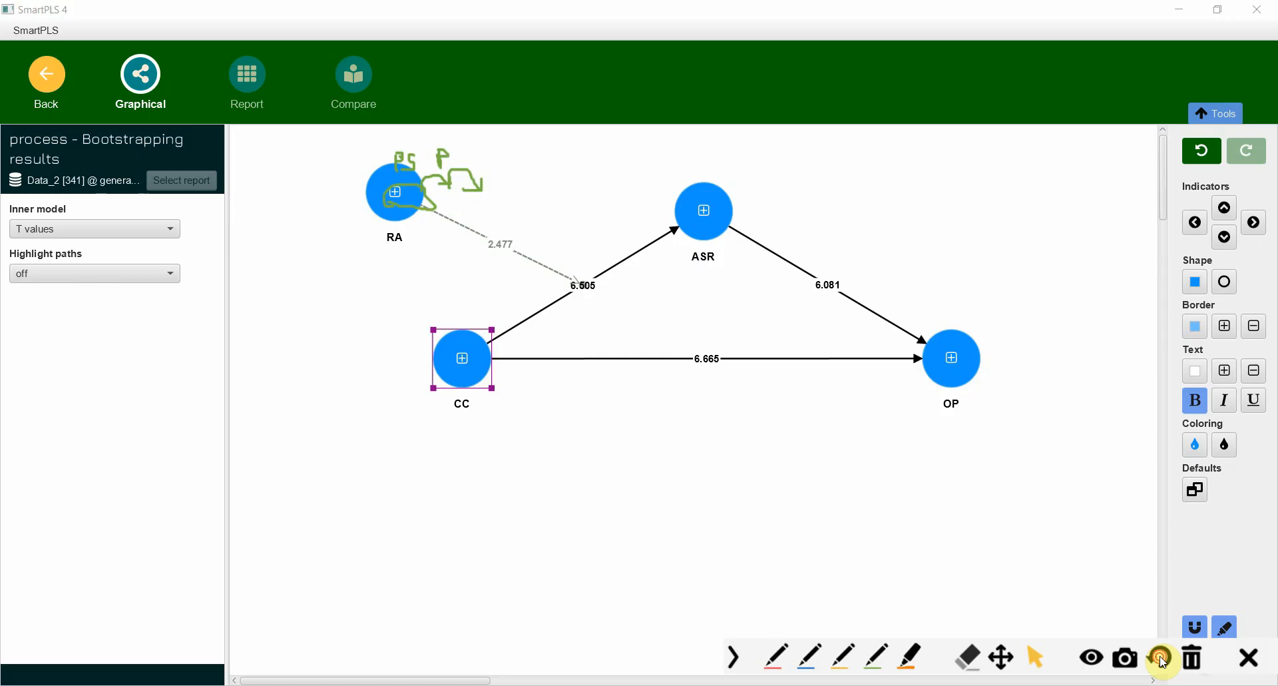
{"action": "left_click", "coordinate": [247, 81]}
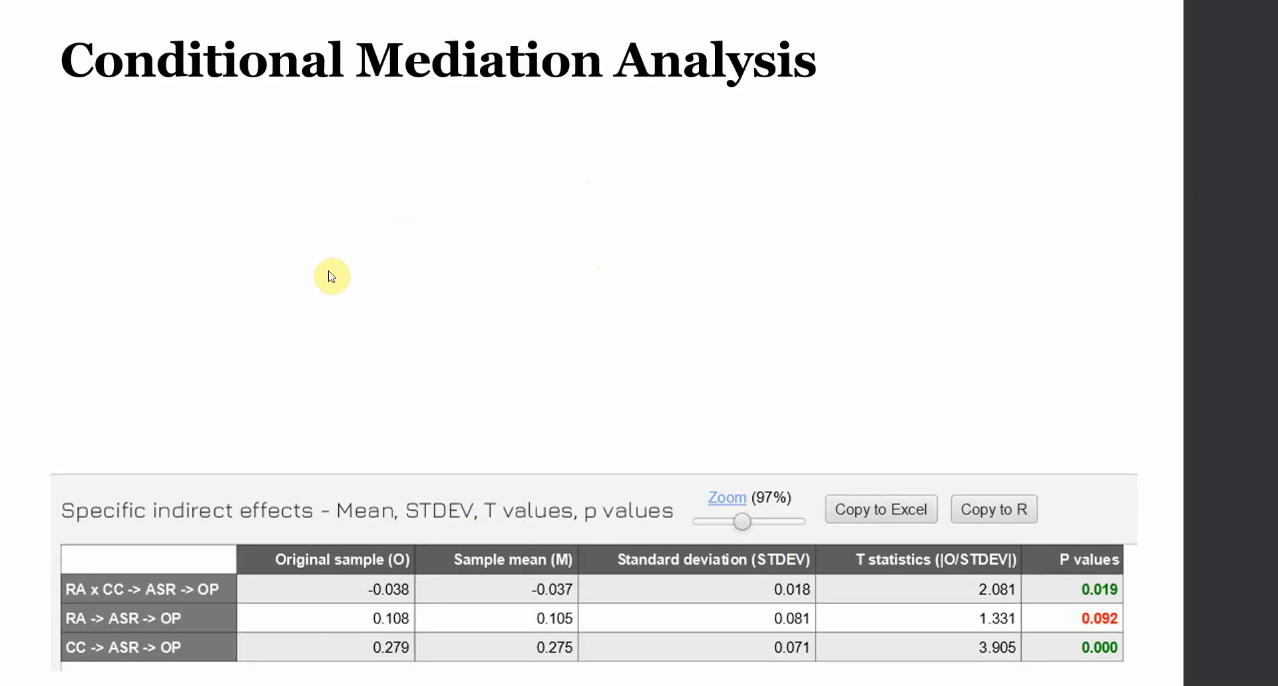
{"action": "mouse_move", "coordinate": [312, 342]}
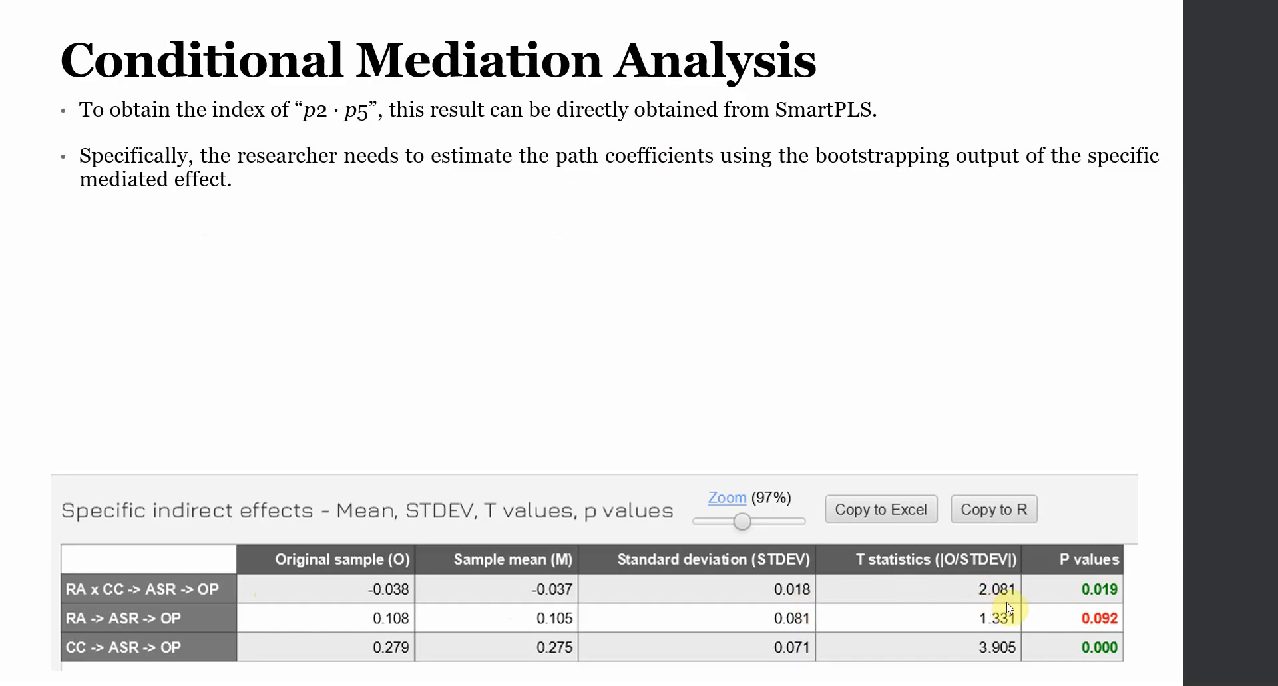
{"action": "mouse_move", "coordinate": [301, 522]}
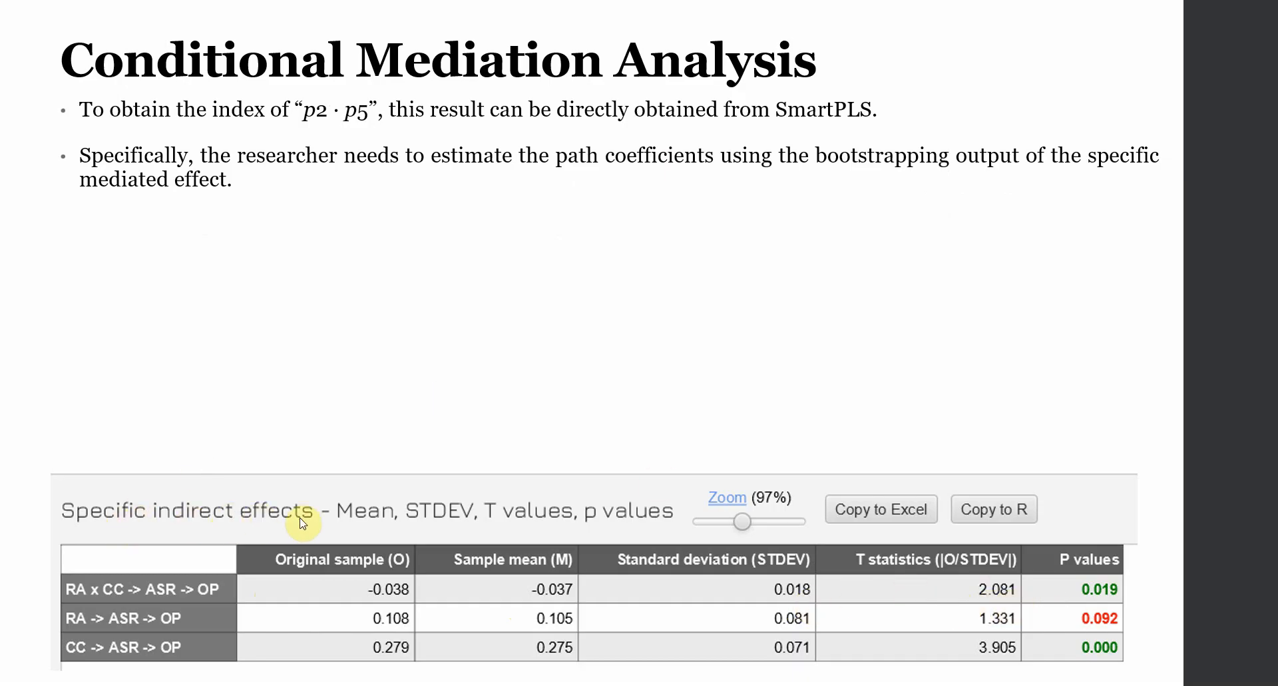
Leave the Conditional Mediation Analysis slide and return to the SmartPLS results.
{"action": "key", "text": "alt+tab"}
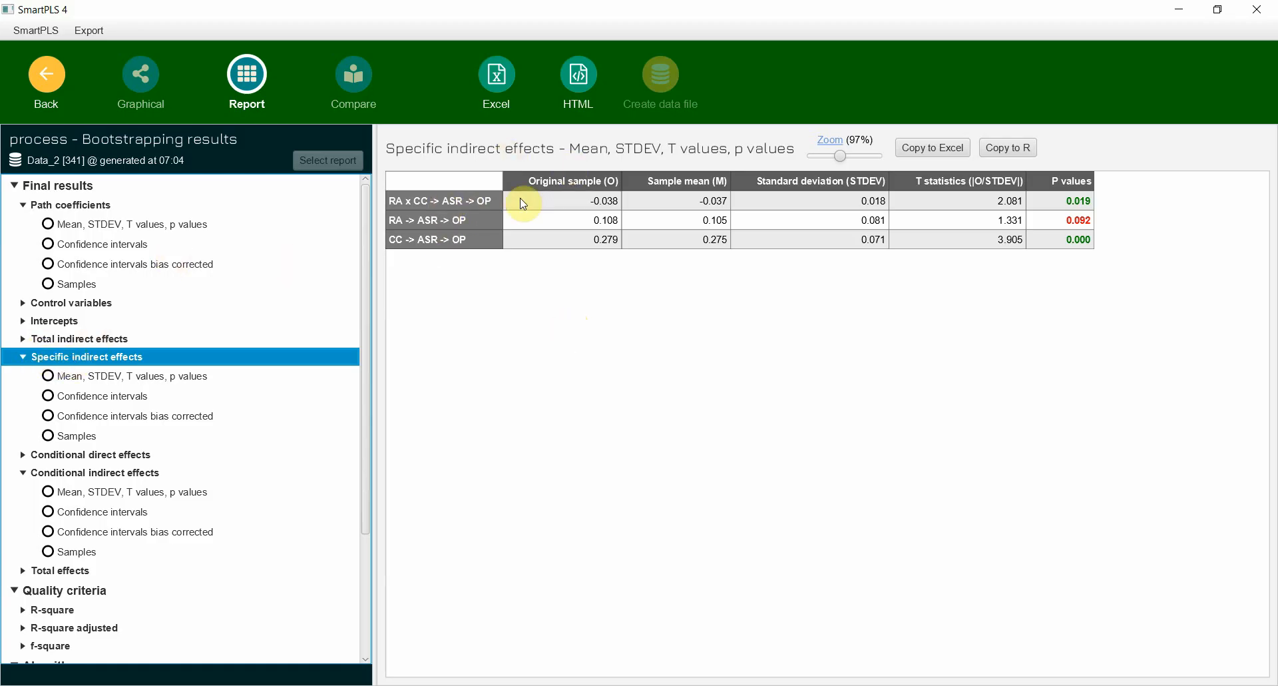
{"action": "key", "text": "alt+tab"}
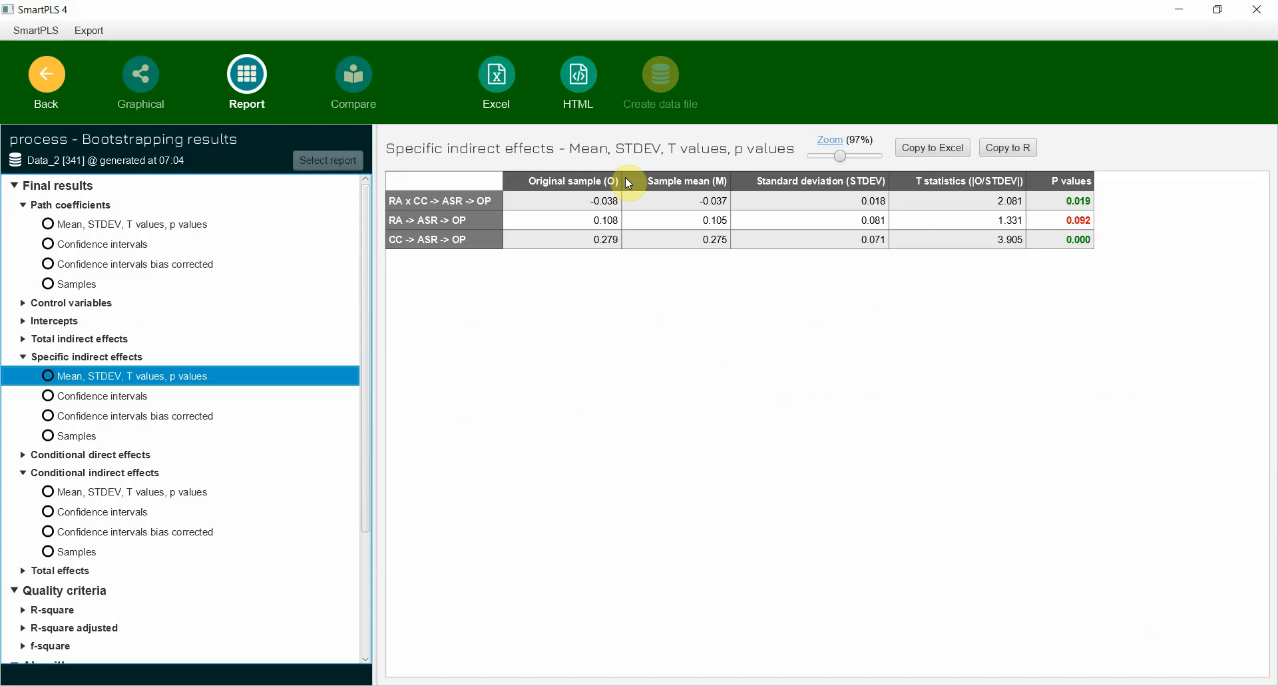
{"action": "mouse_move", "coordinate": [1001, 188]}
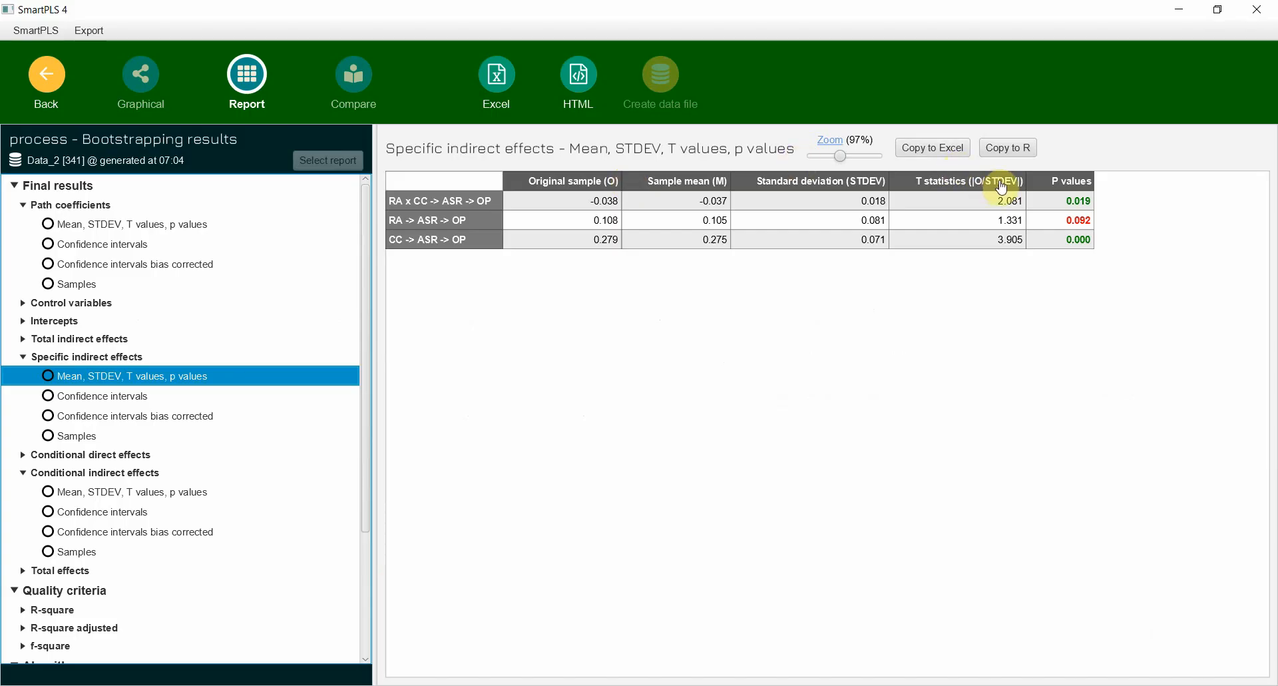
{"action": "mouse_move", "coordinate": [110, 465]}
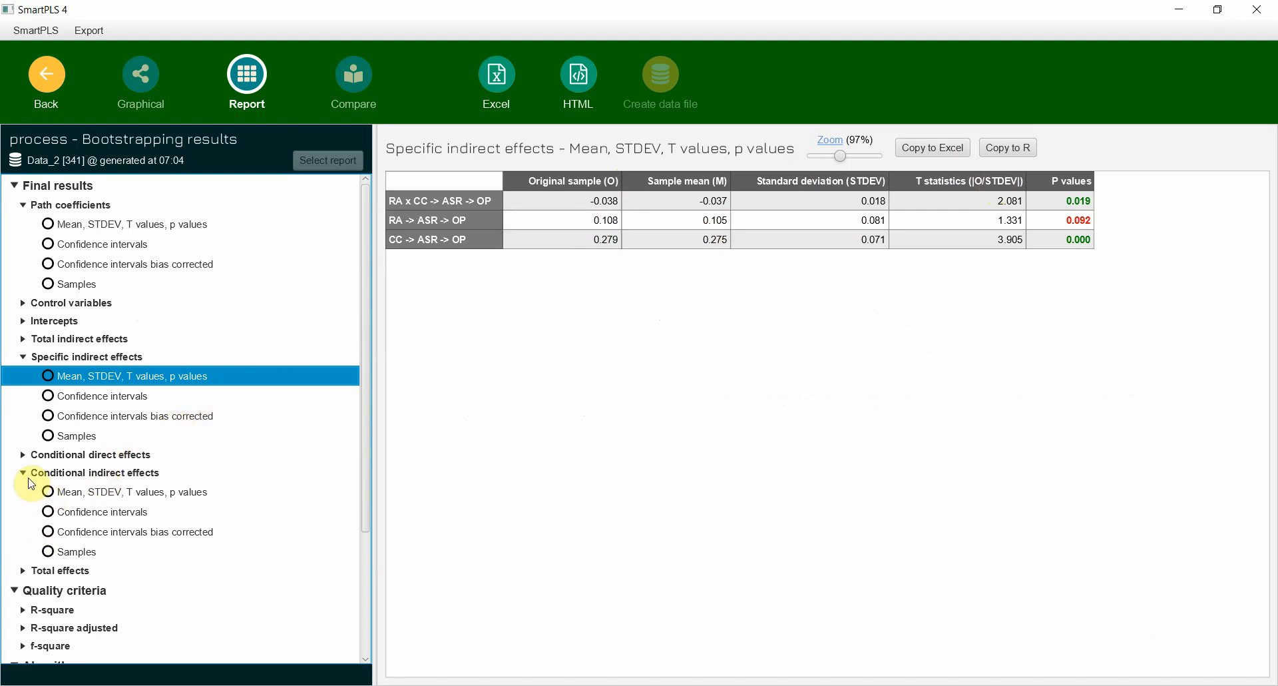
Open the conditional indirect effects table and mark the 0.178 original sample at RA Mean.
{"action": "left_click", "coordinate": [129, 492]}
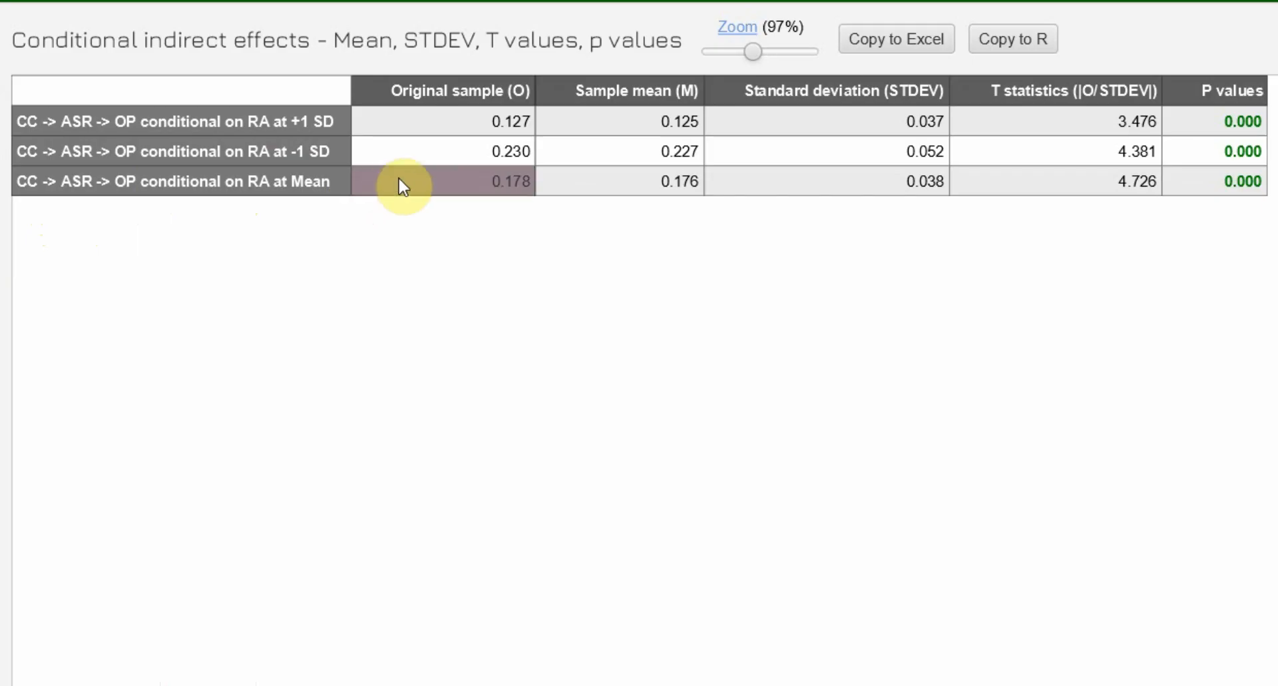
{"action": "left_click", "coordinate": [443, 180]}
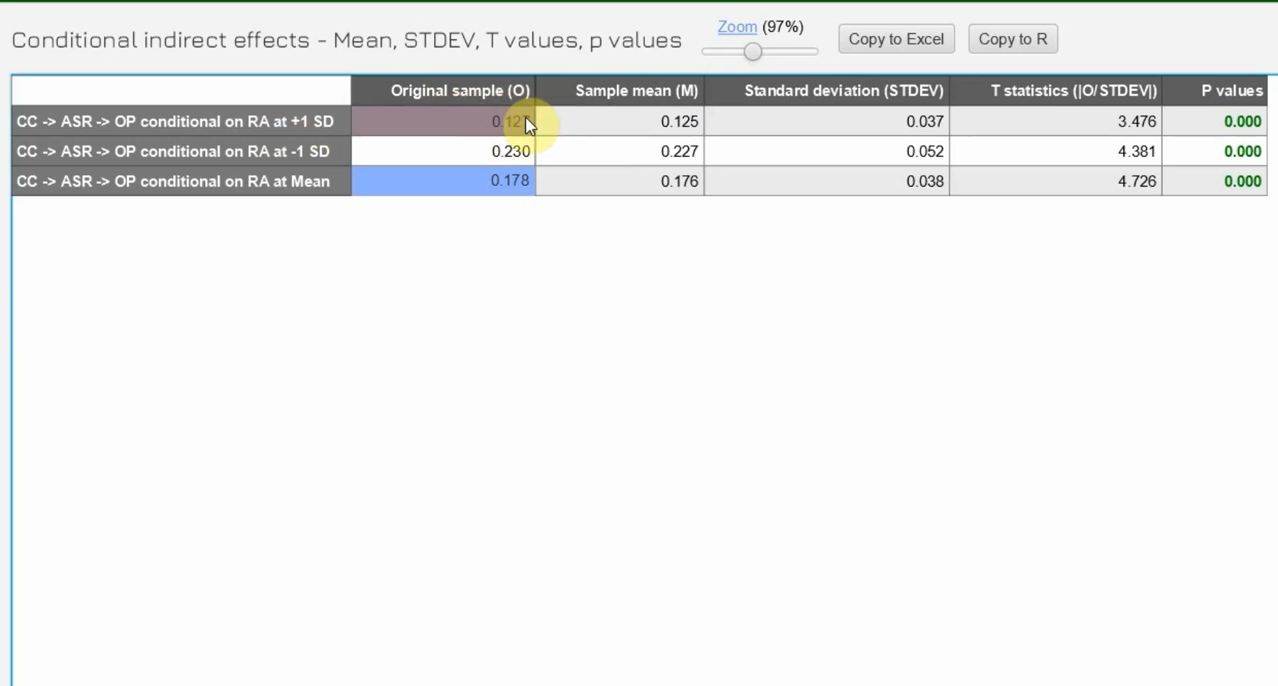
{"action": "mouse_move", "coordinate": [424, 137]}
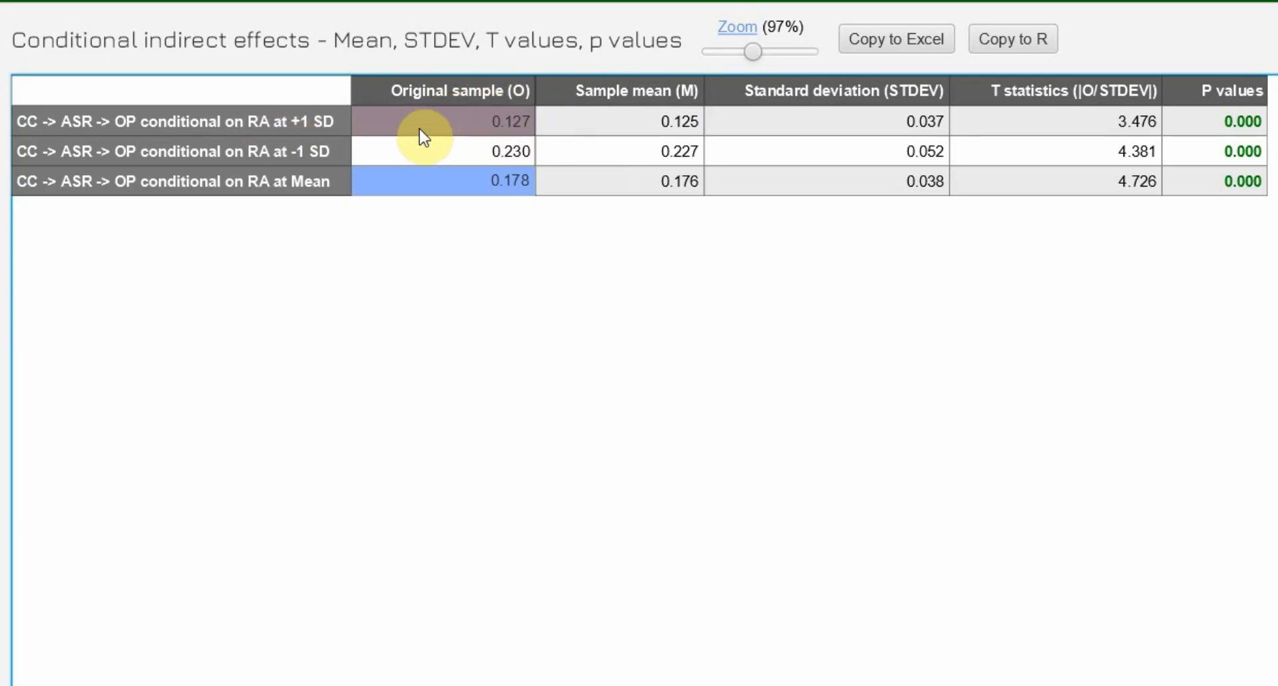